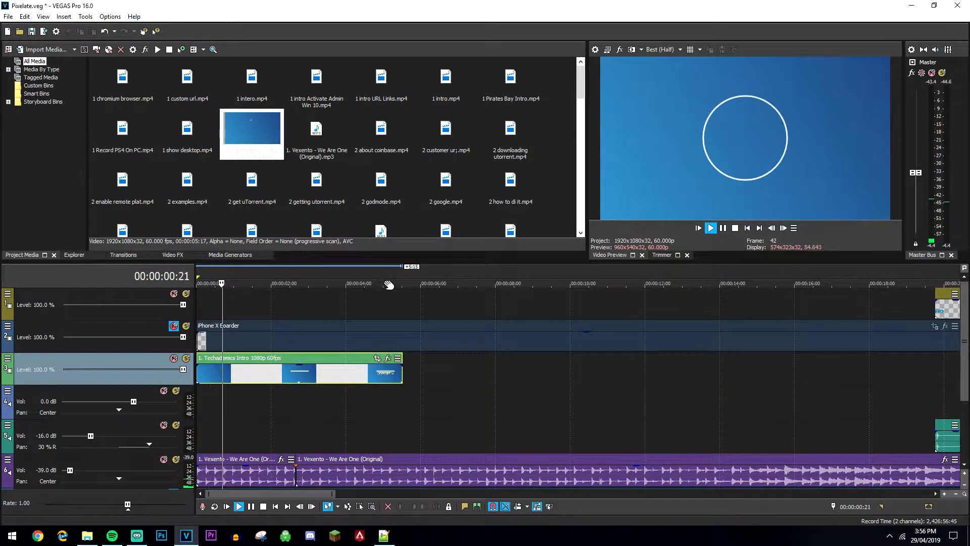
# Ctrl-drag the intro event's right edge to time-compress the Techademics clip to about one second.
pyautogui.click(711, 227)
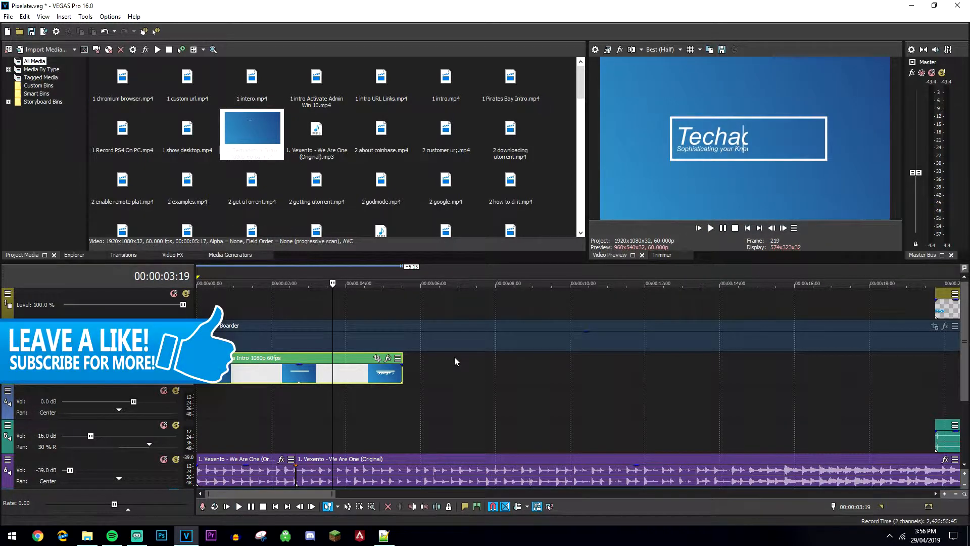
pyautogui.moveTo(432, 370)
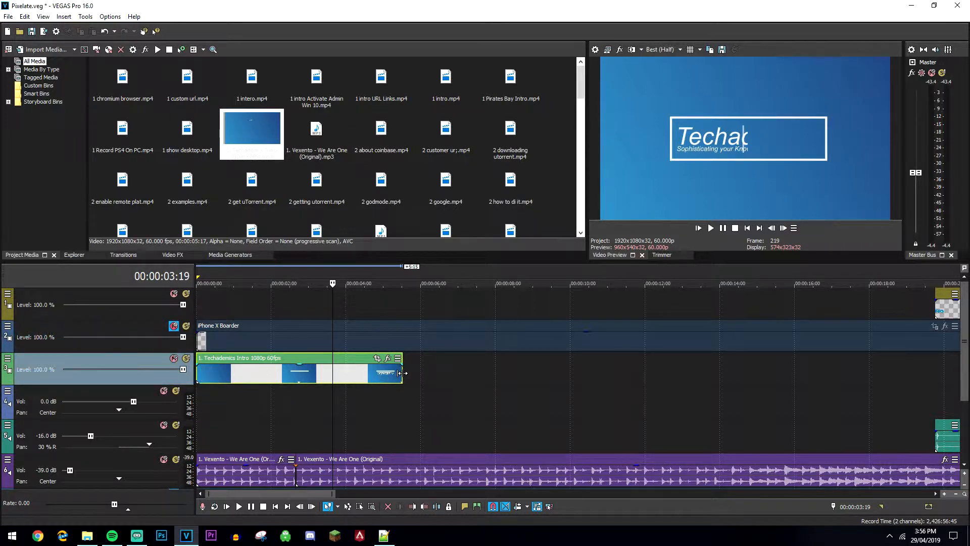
pyautogui.moveTo(402, 373)
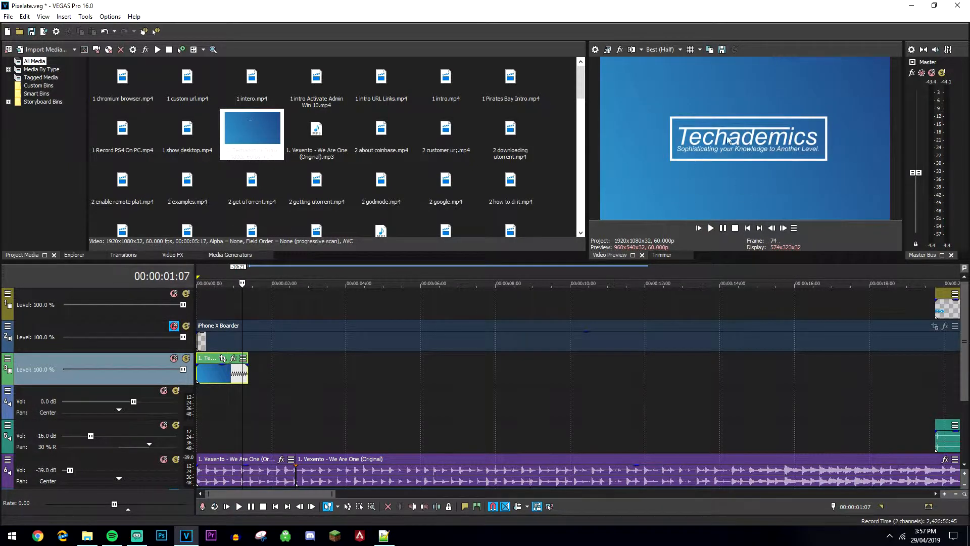
pyautogui.rightClick(221, 370)
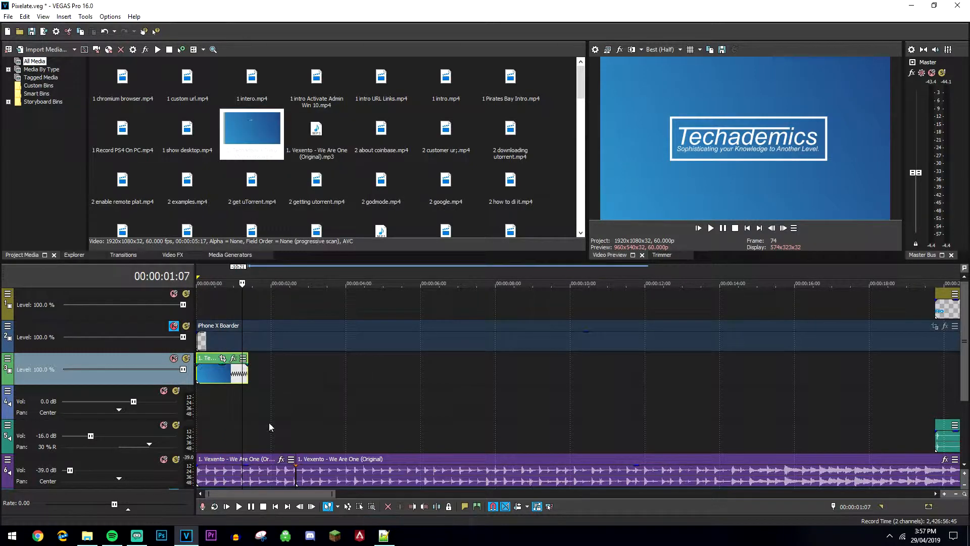
pyautogui.click(219, 283)
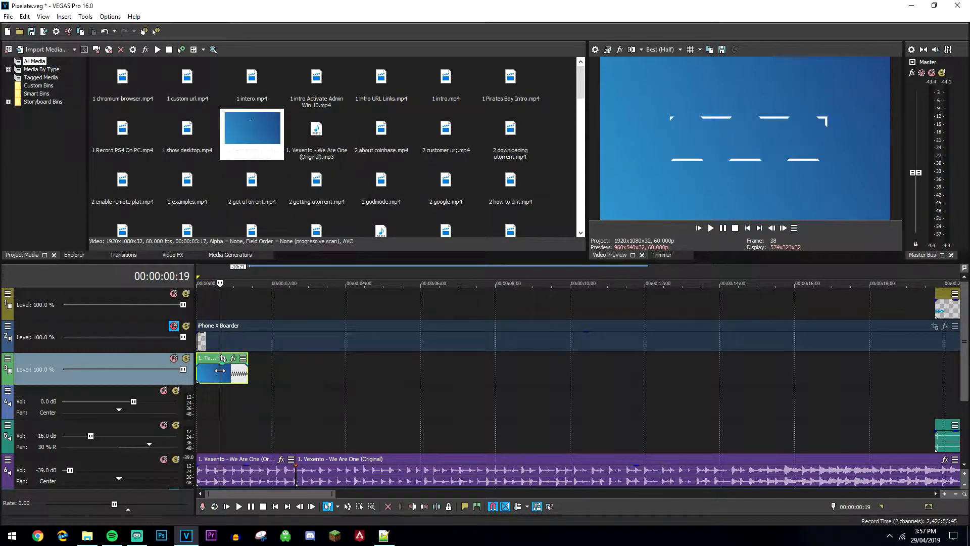